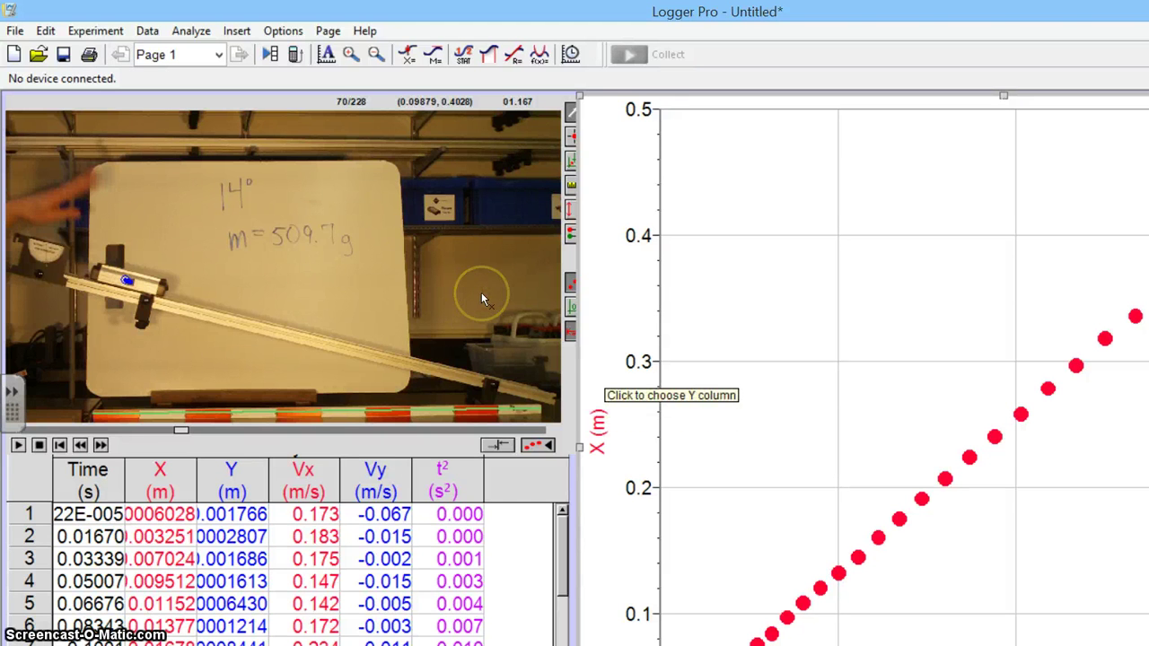
mouse_move(482, 298)
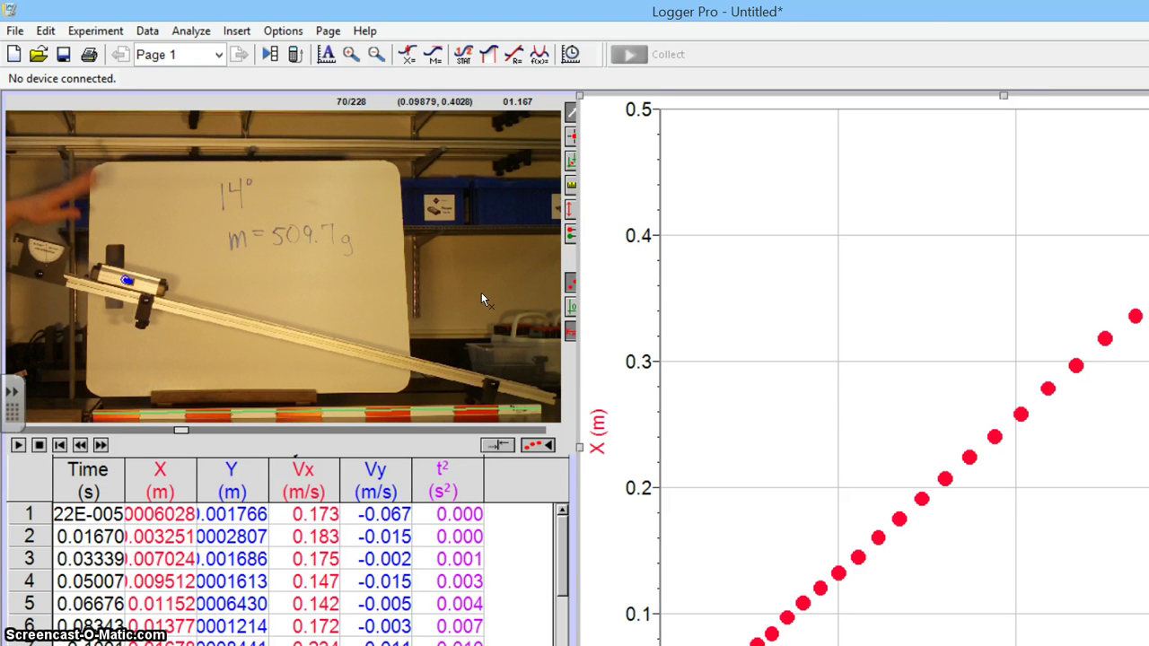
mouse_move(599, 391)
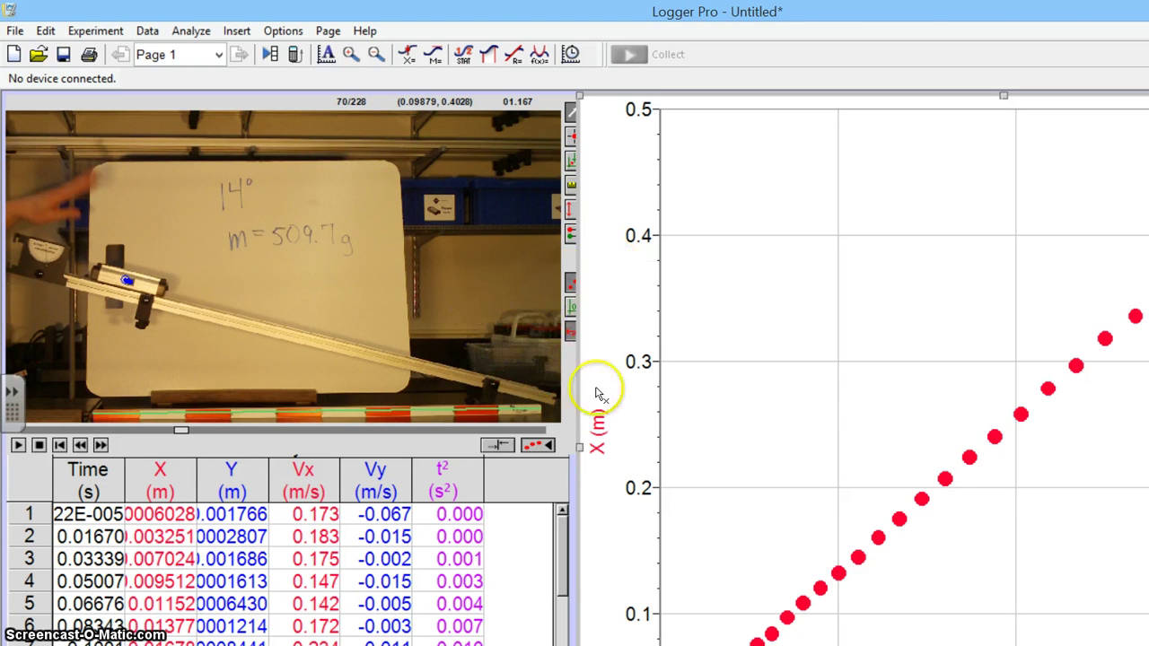
mouse_move(801, 340)
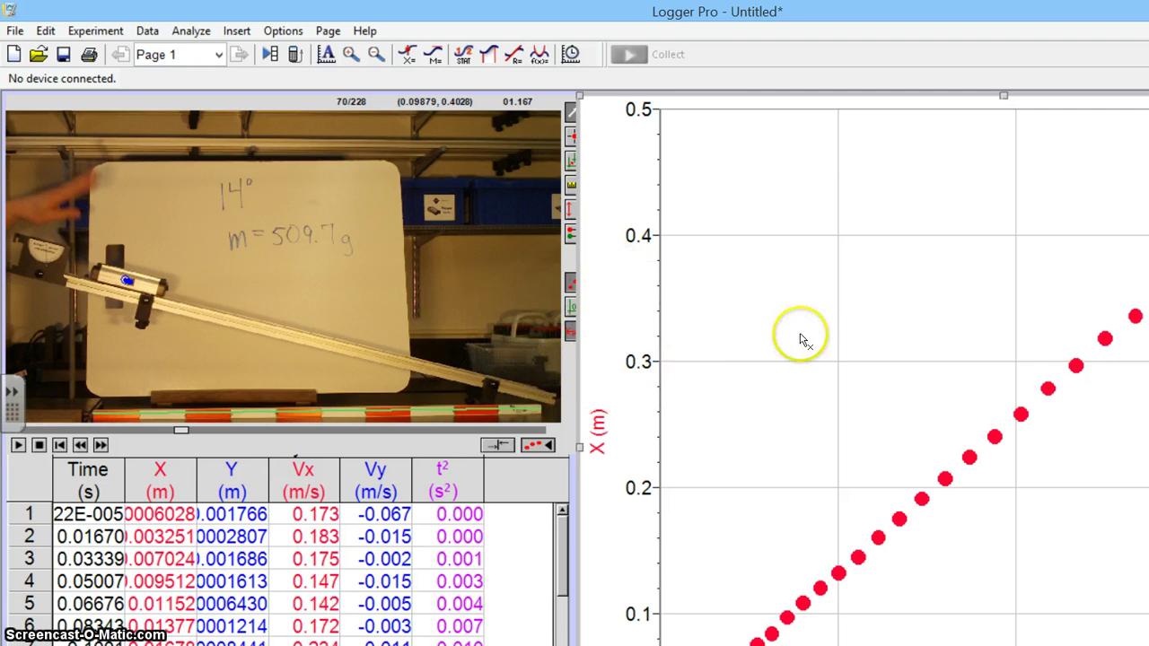
mouse_move(851, 434)
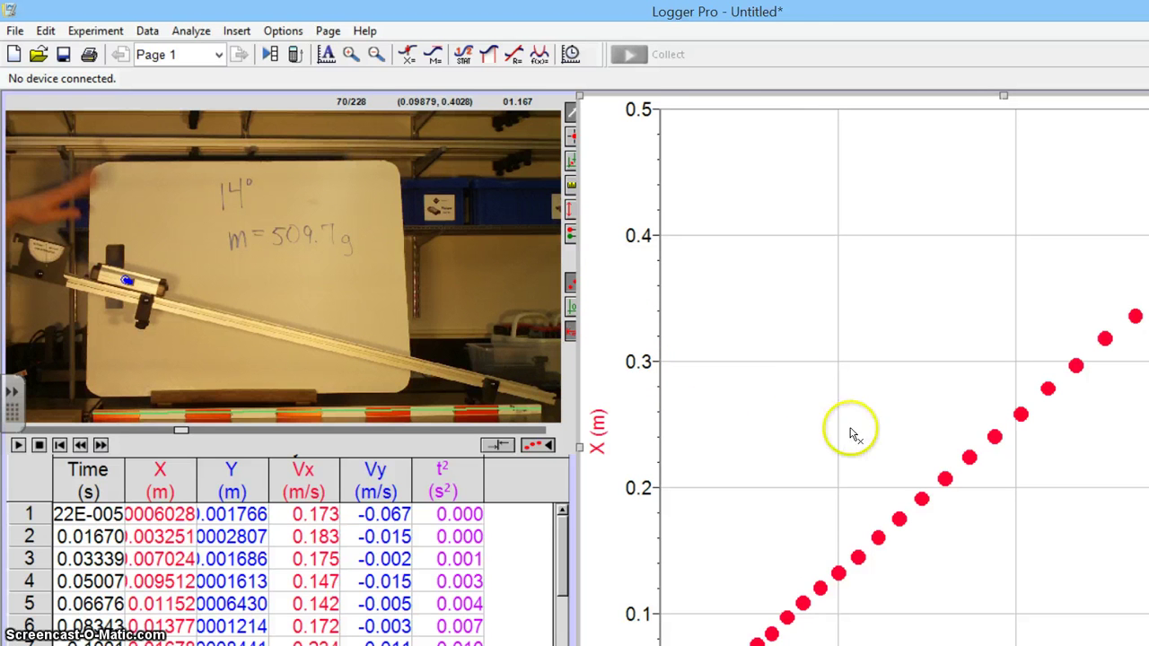
mouse_move(837, 628)
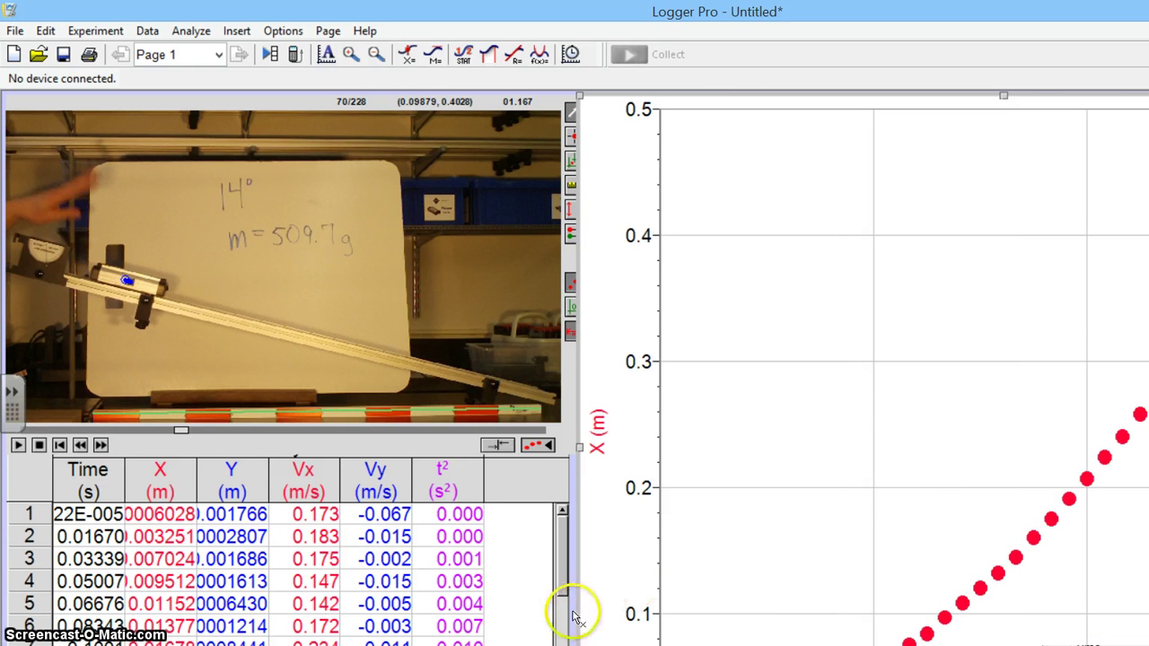
mouse_move(483, 391)
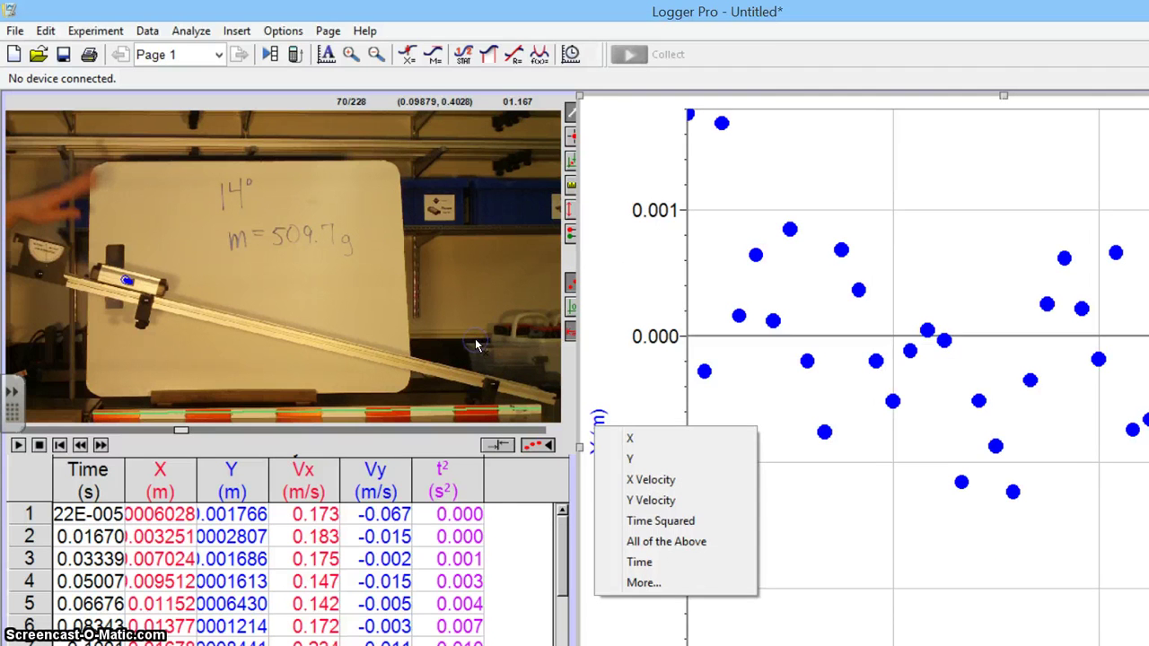
- Put X position back on the vertical axis and remove the linear fit
click(630, 438)
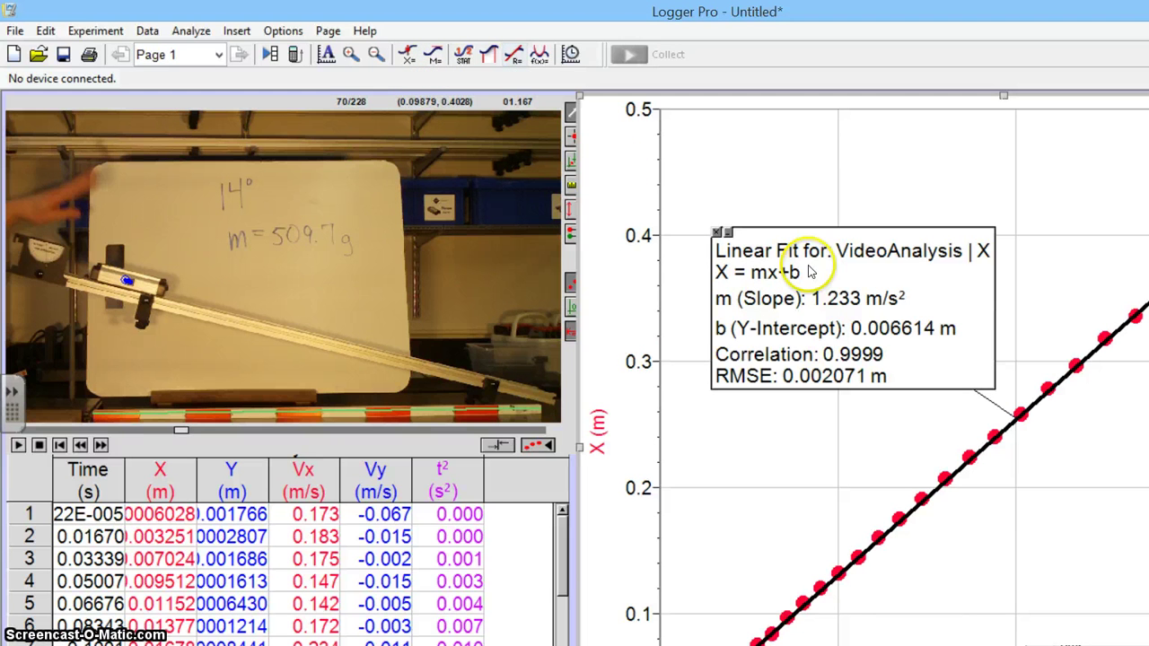
mouse_move(570, 220)
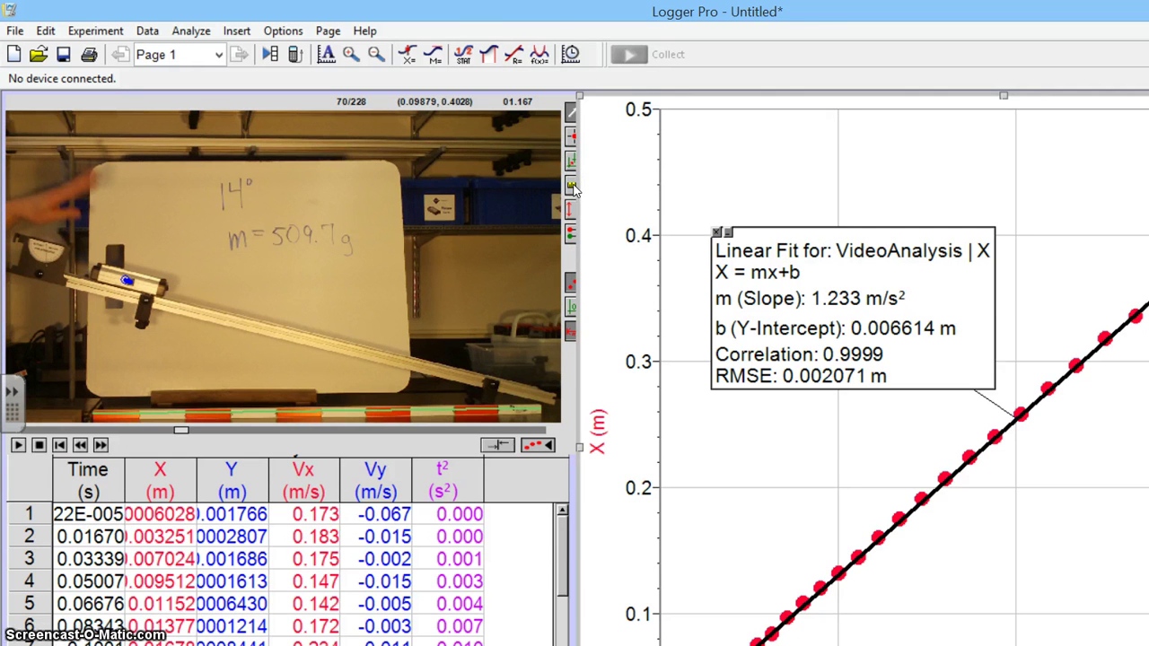
click(571, 185)
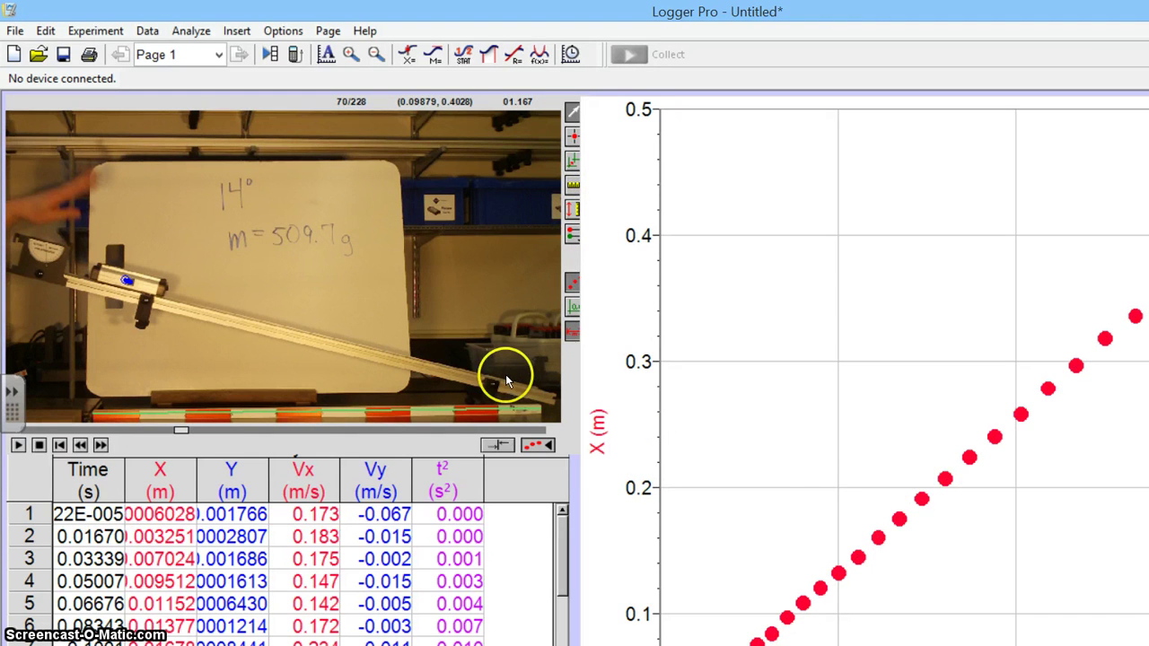
mouse_move(691, 421)
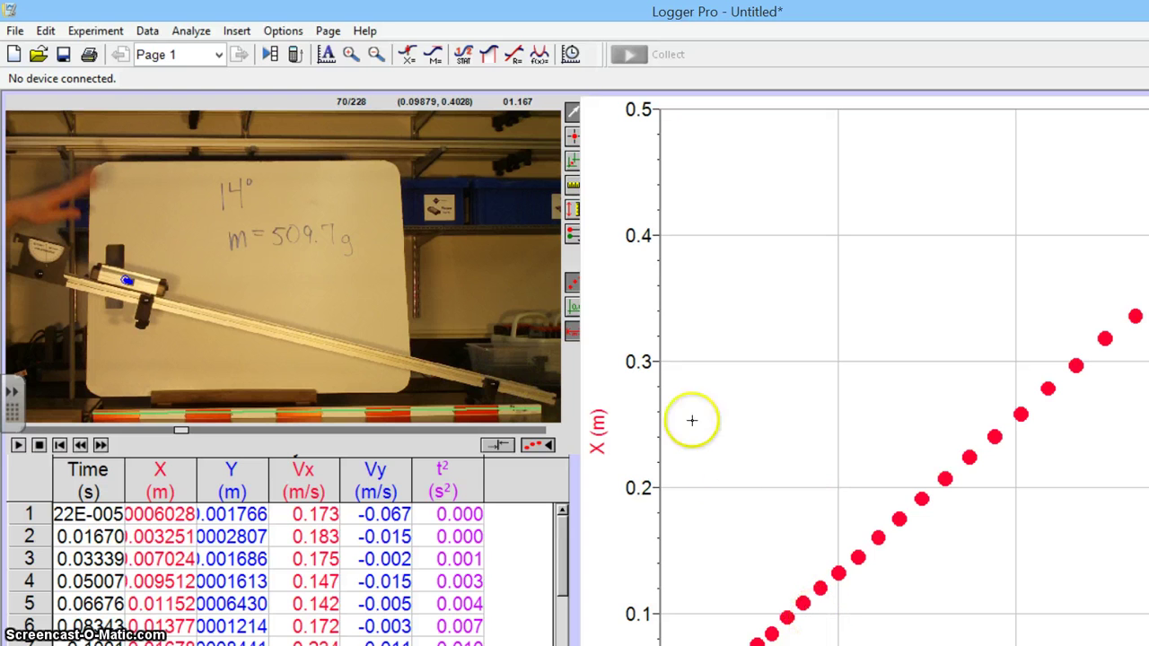
mouse_move(251, 375)
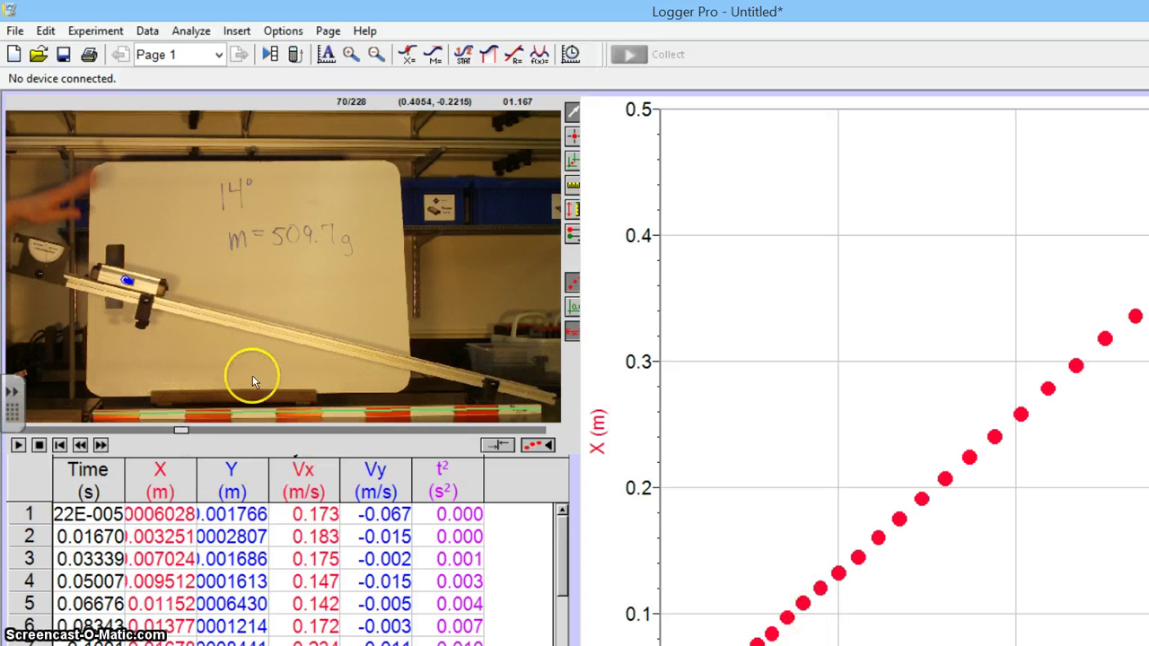
mouse_move(446, 343)
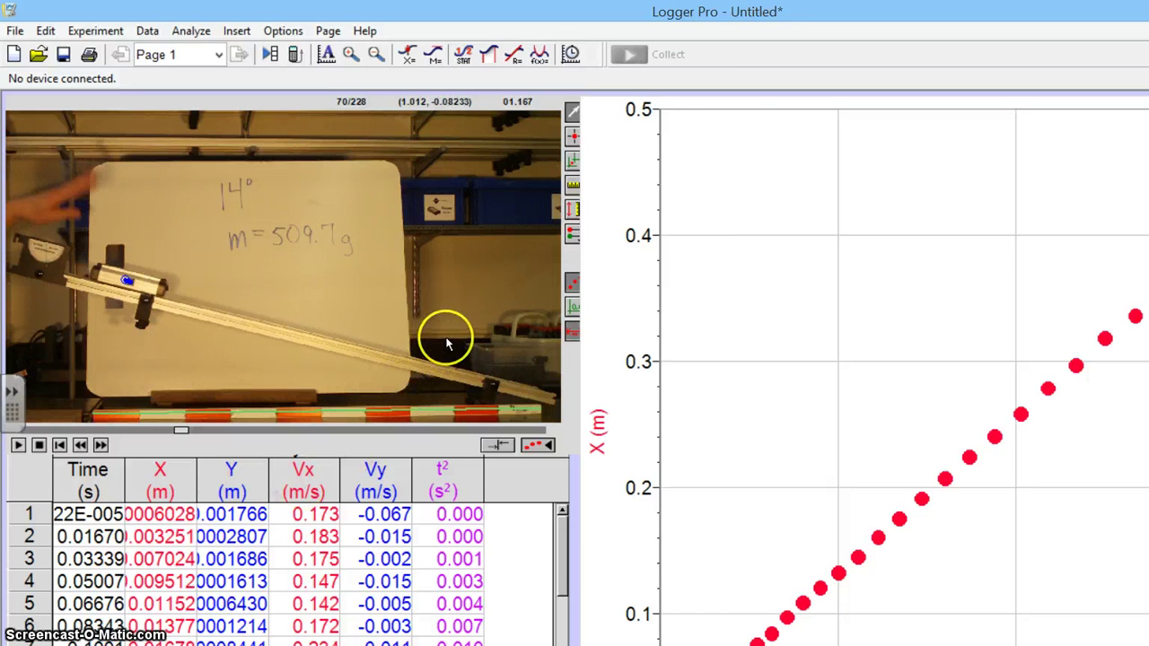
mouse_move(835, 615)
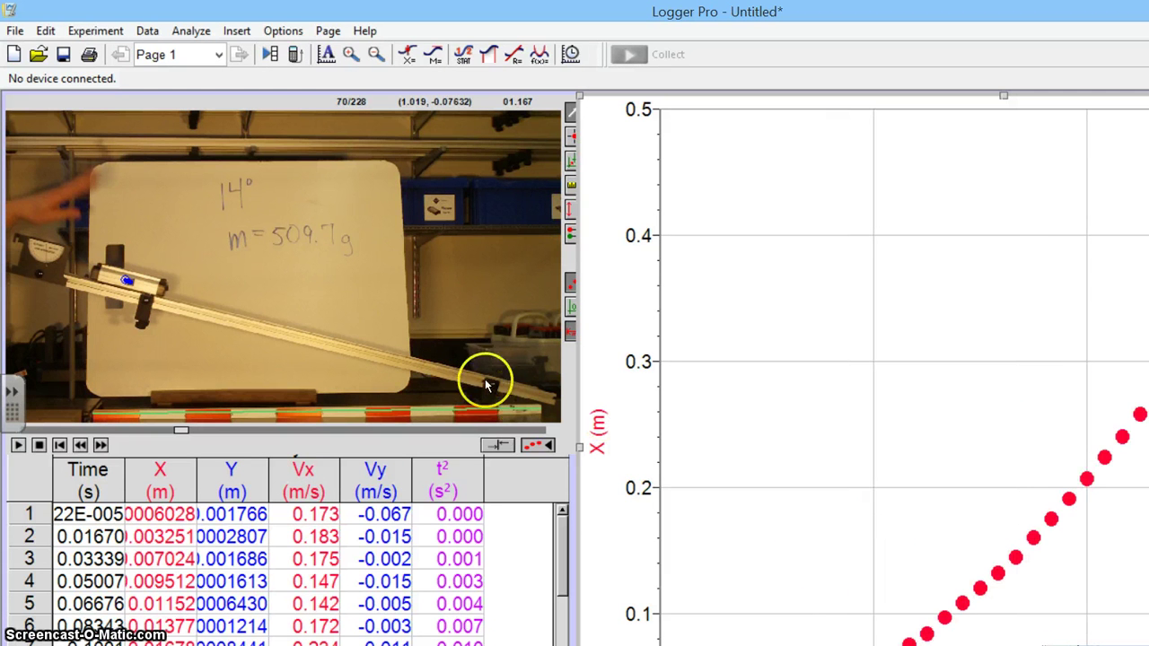
mouse_move(480, 356)
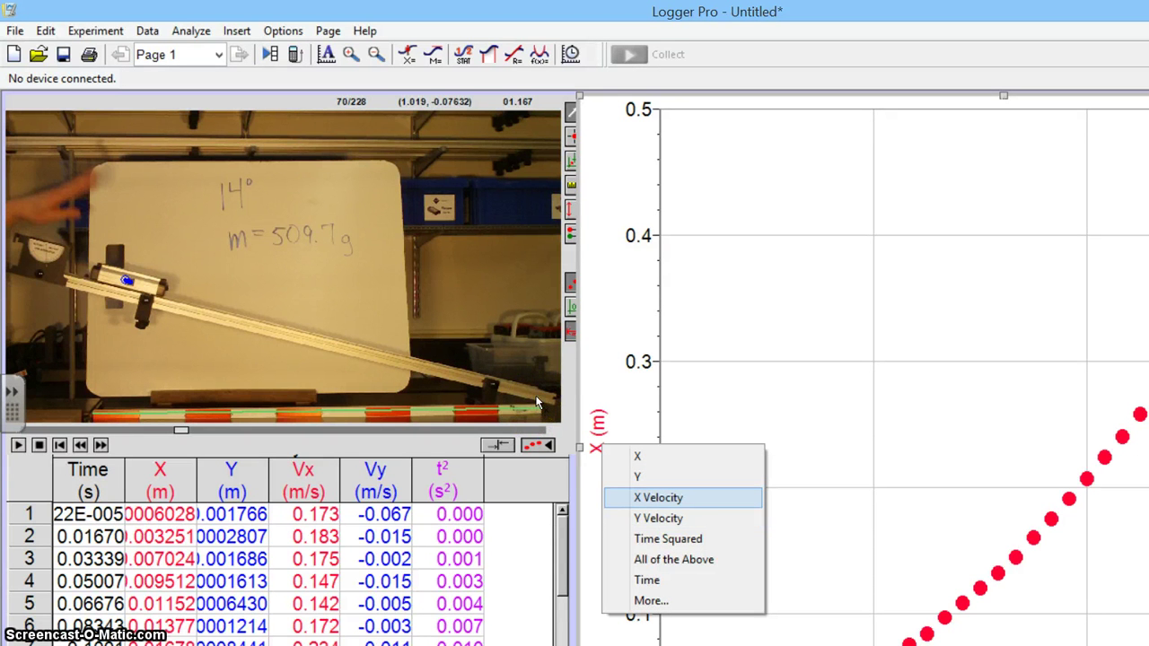
click(658, 498)
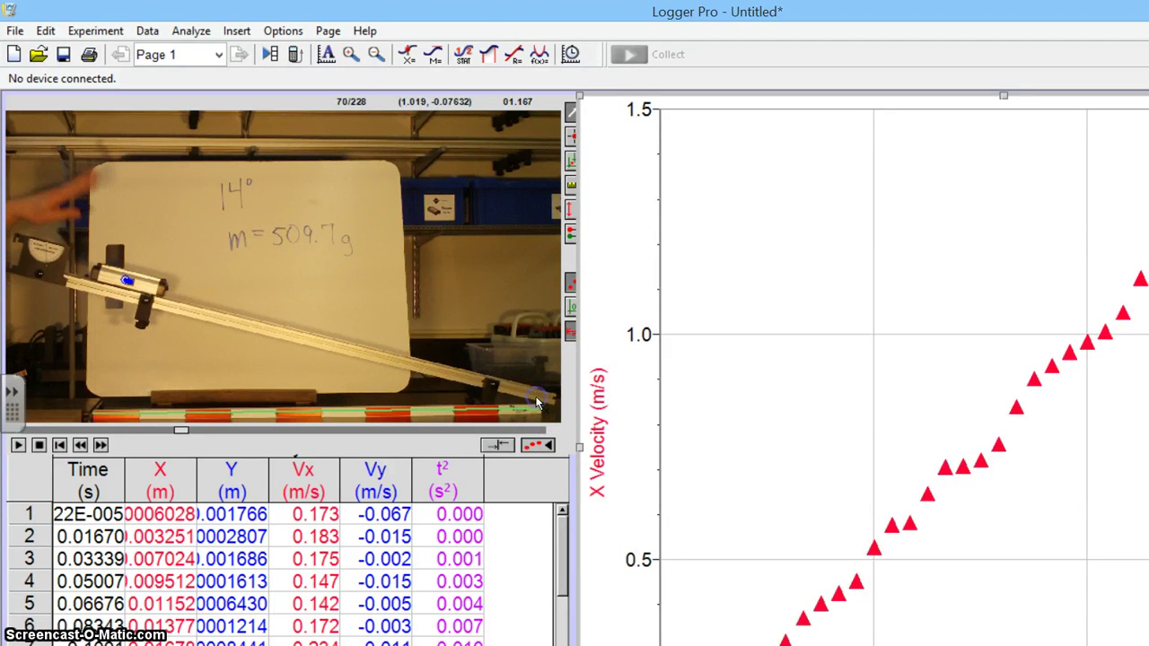
mouse_move(875, 218)
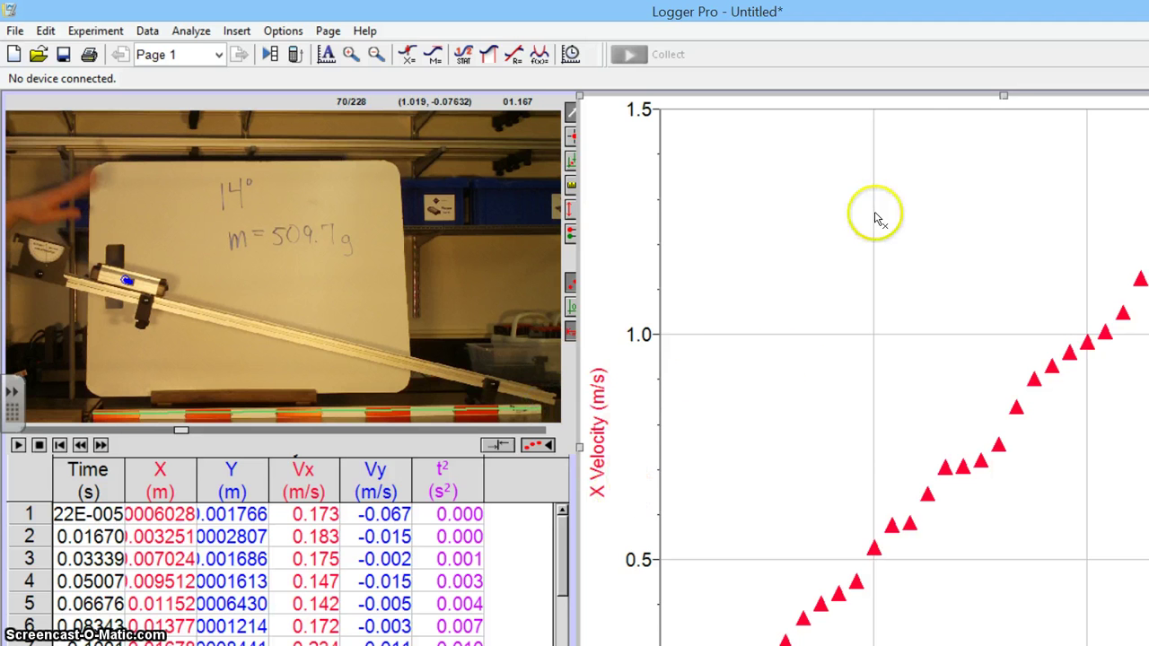
mouse_move(727, 322)
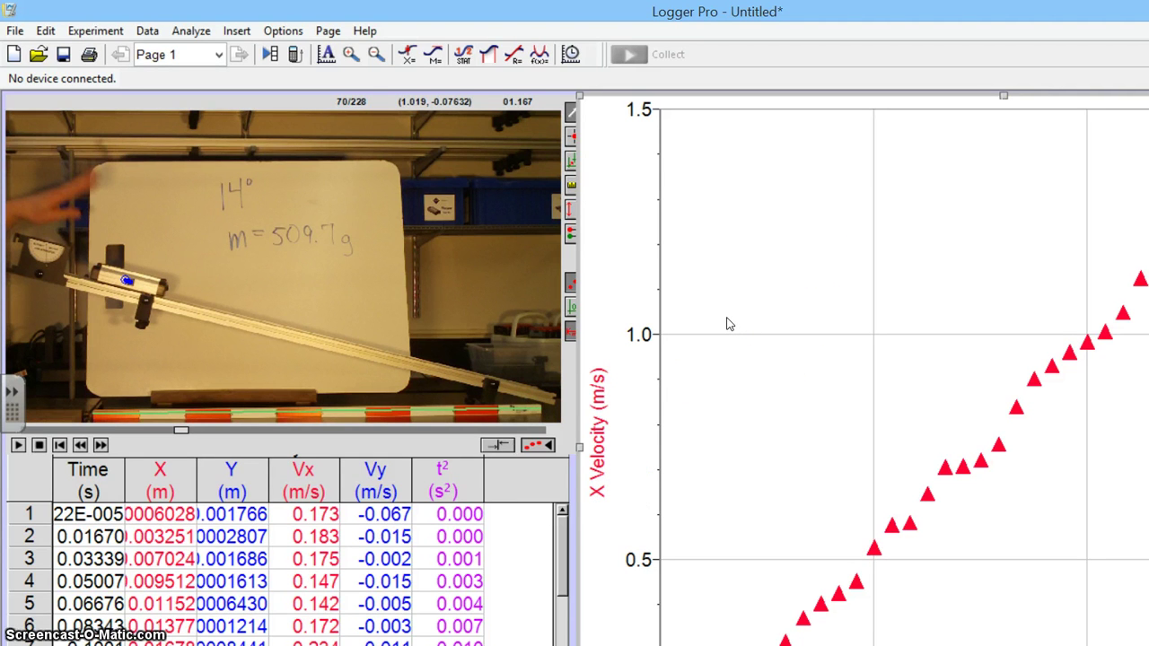
mouse_move(835, 305)
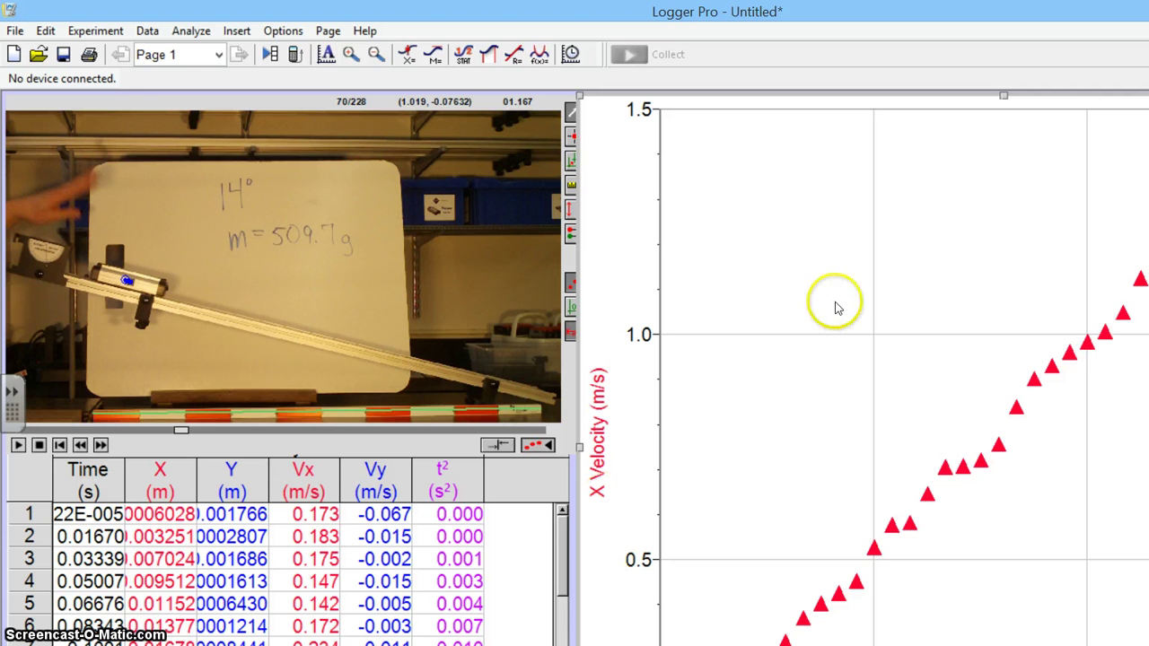
mouse_move(1023, 187)
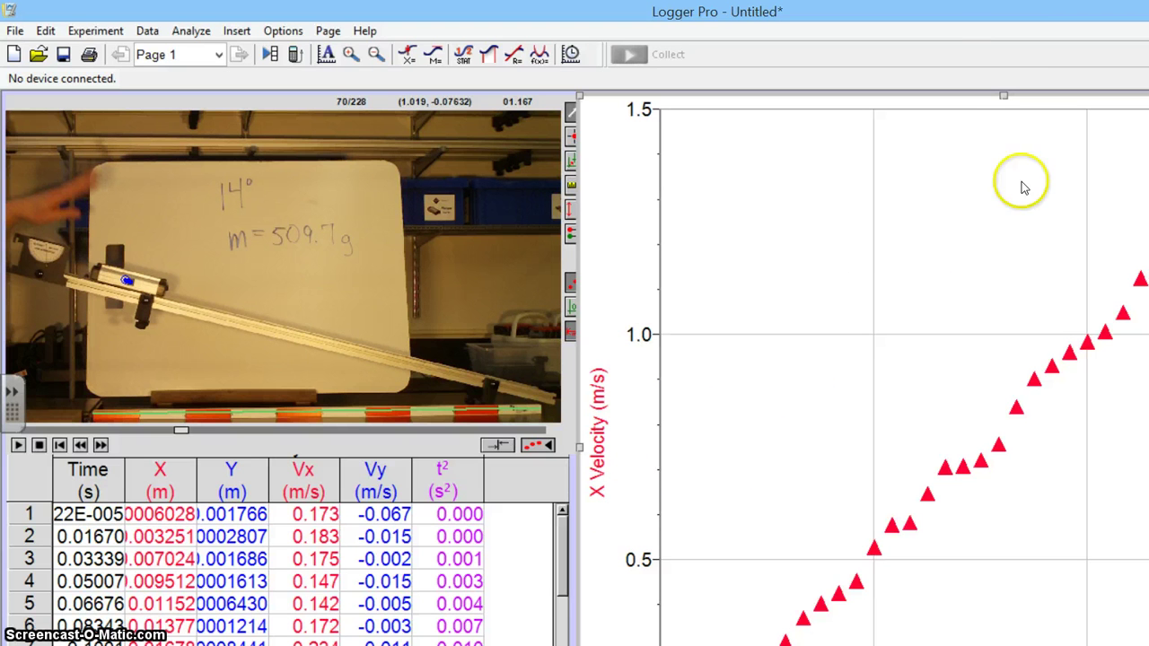
mouse_move(573, 574)
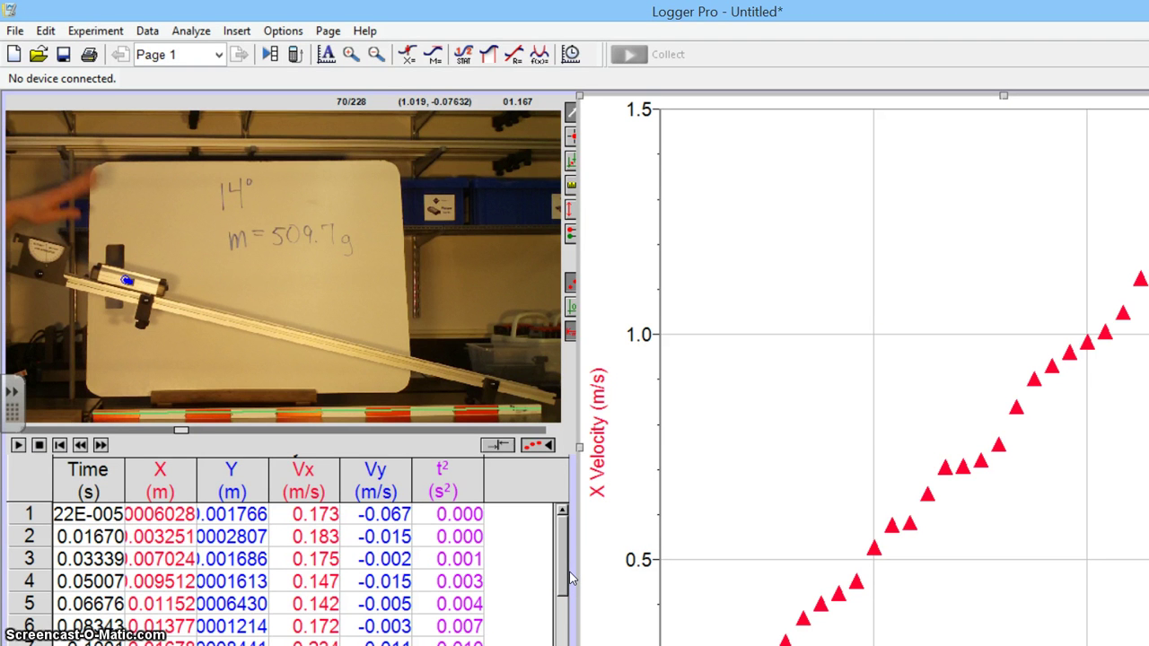
mouse_move(577, 571)
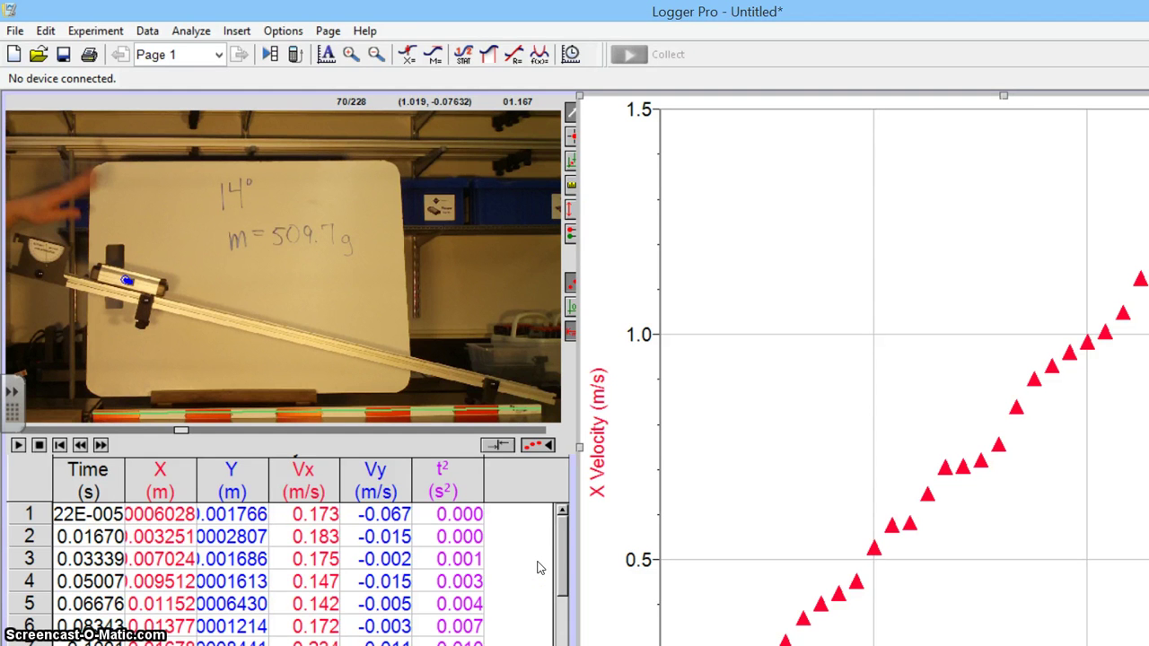
mouse_move(1056, 77)
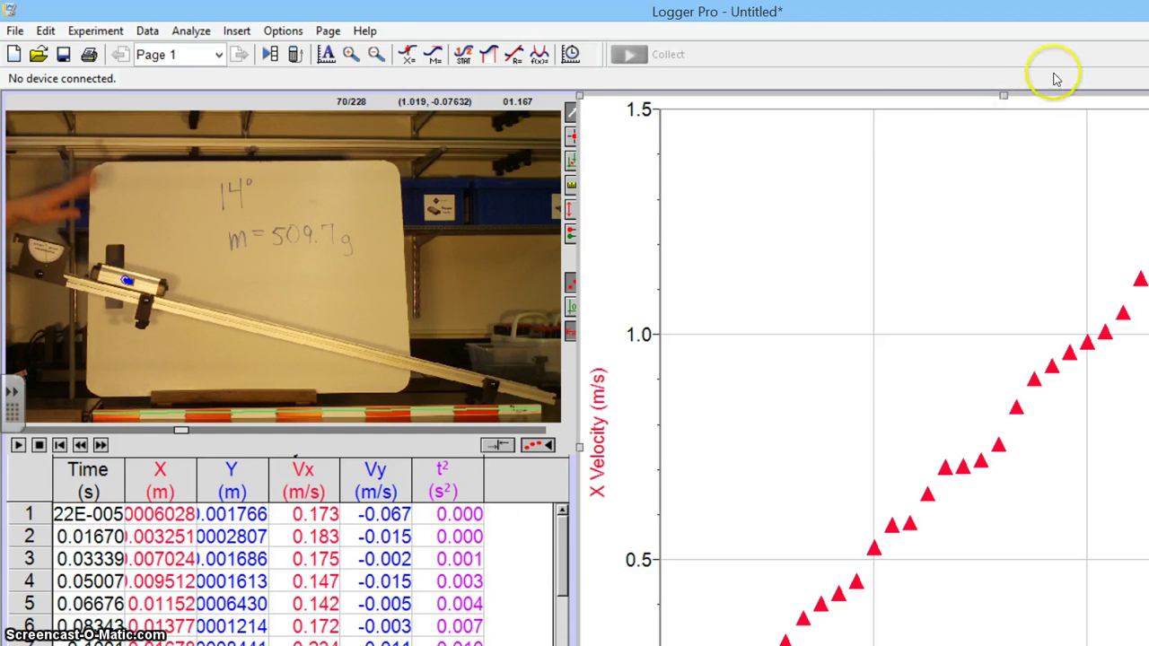
mouse_move(517, 593)
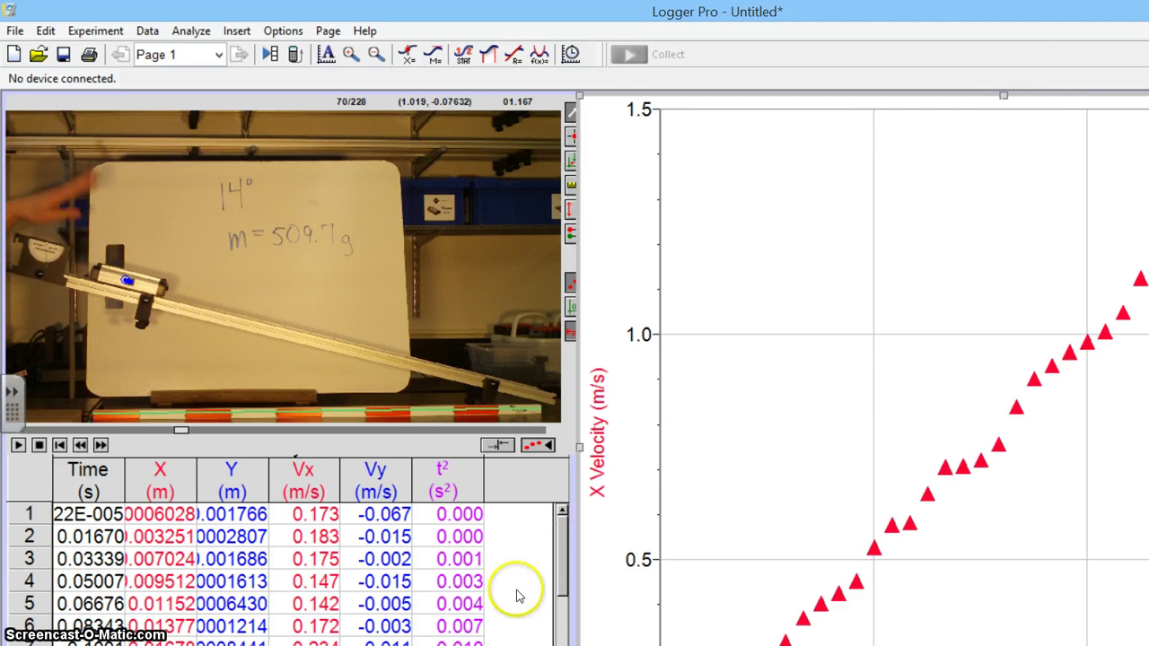
mouse_move(1060, 139)
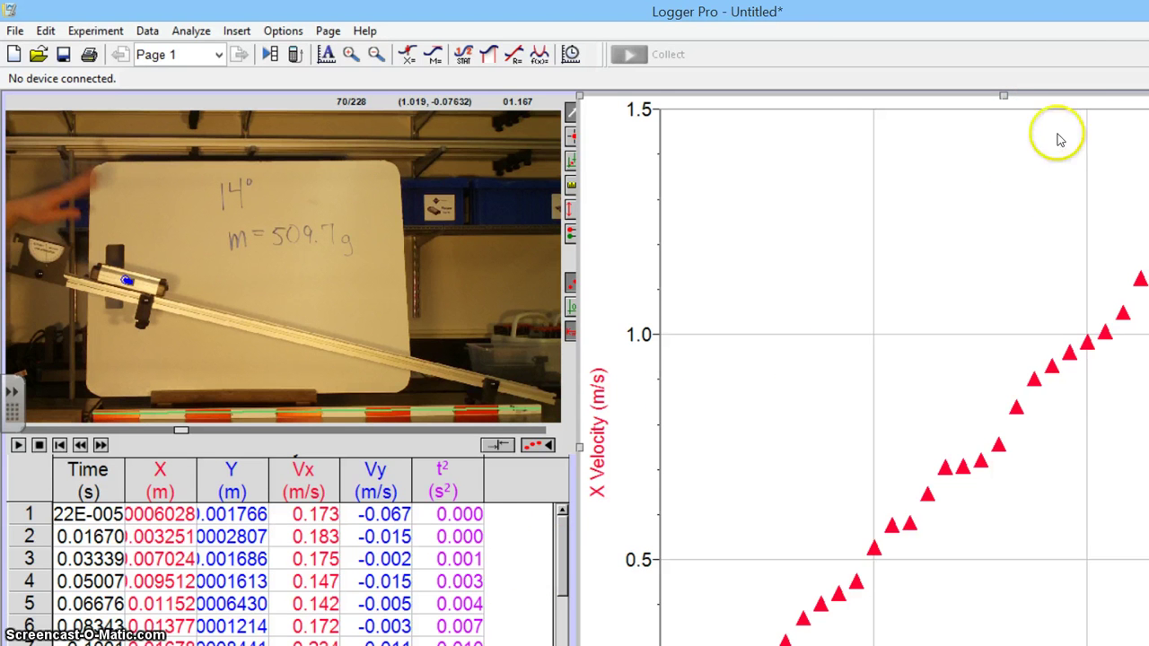
mouse_move(579, 561)
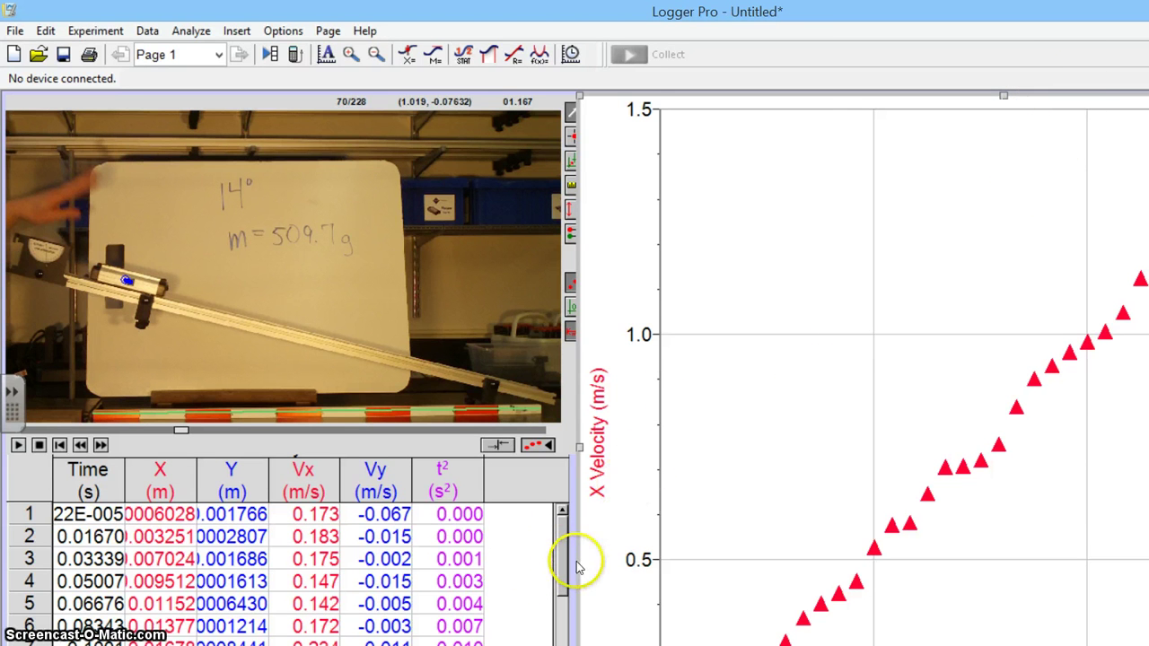
mouse_move(542, 572)
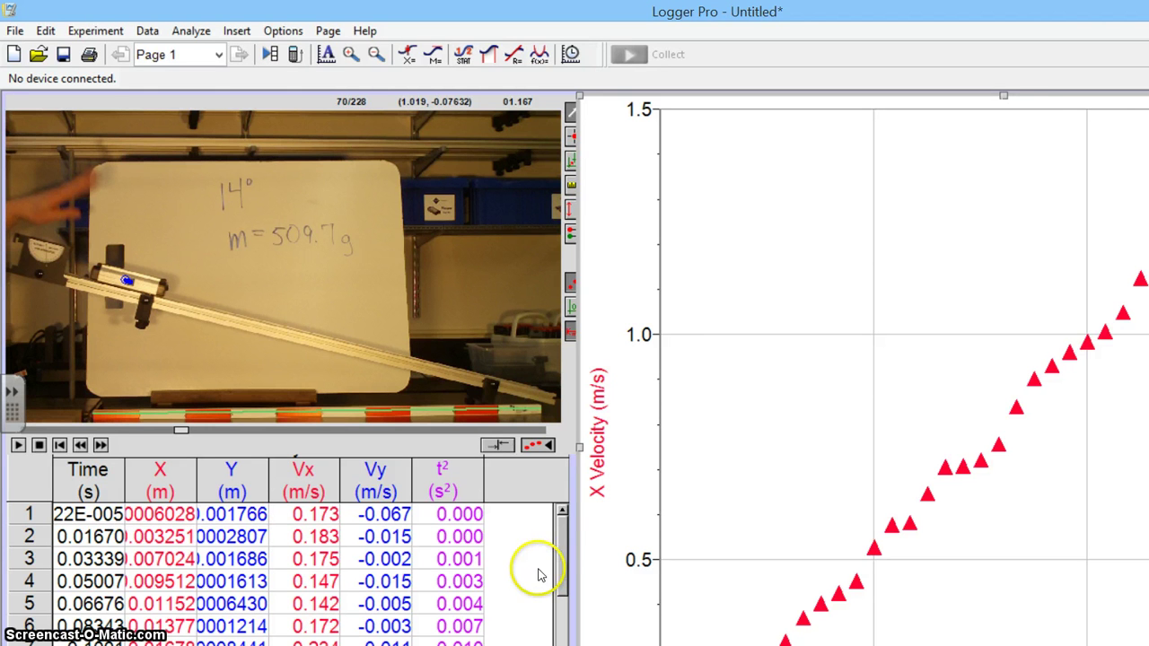
mouse_move(1055, 99)
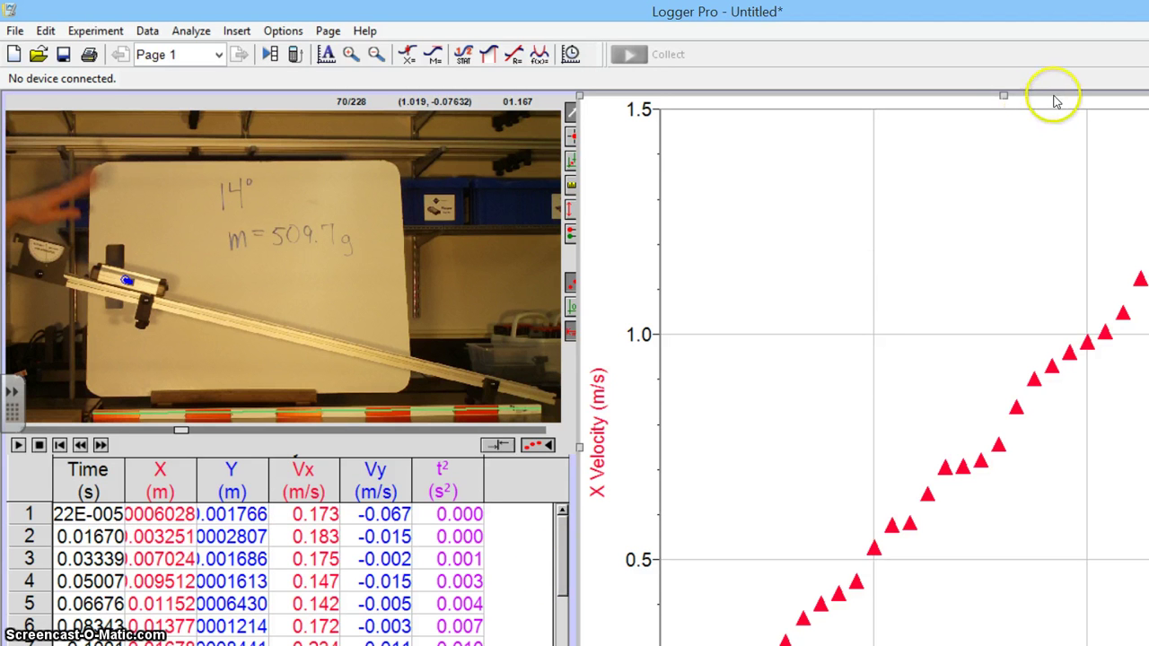
mouse_move(583, 548)
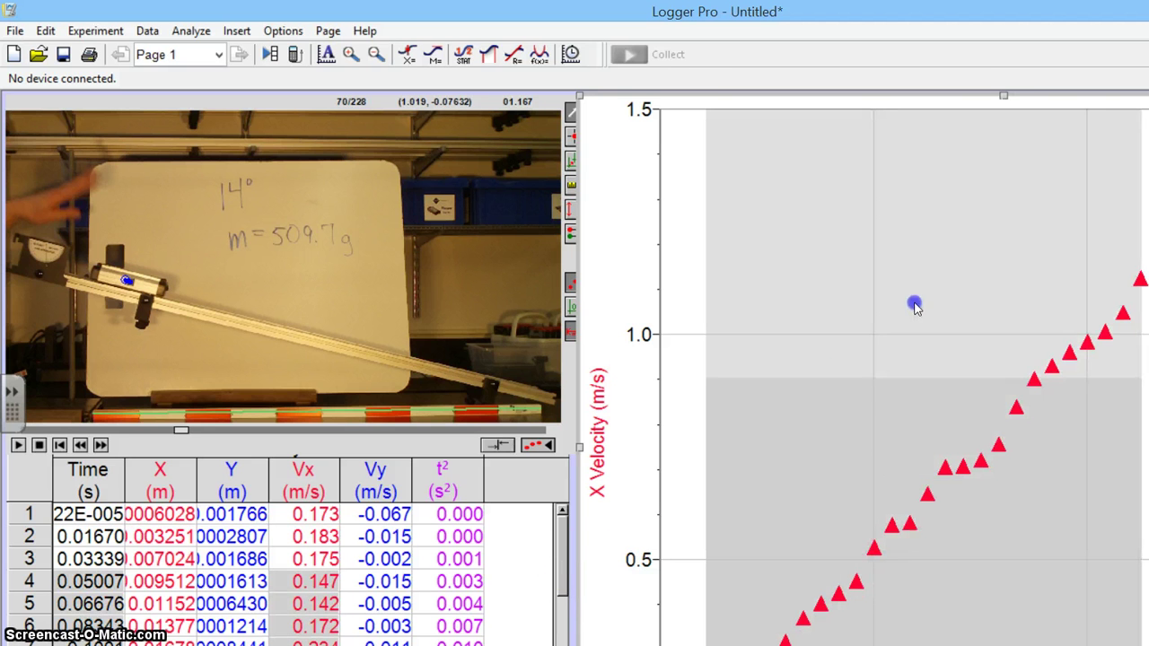
mouse_move(1053, 126)
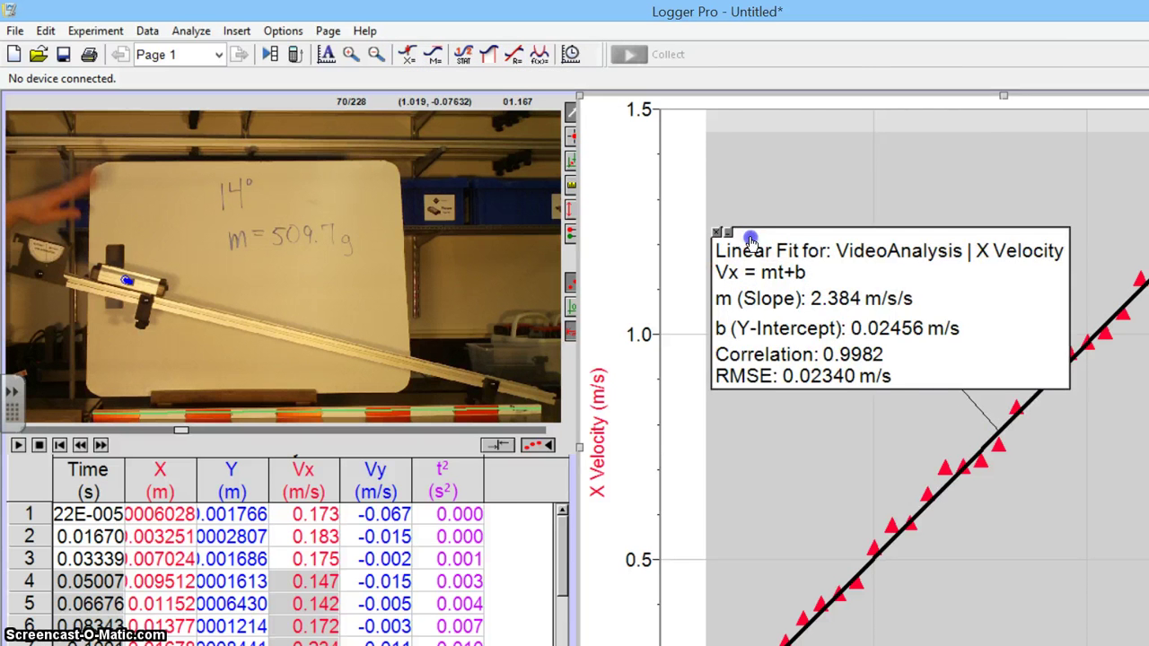
- Drag the X velocity Linear Fit results box up to the top of the graph
drag(750, 238, 687, 126)
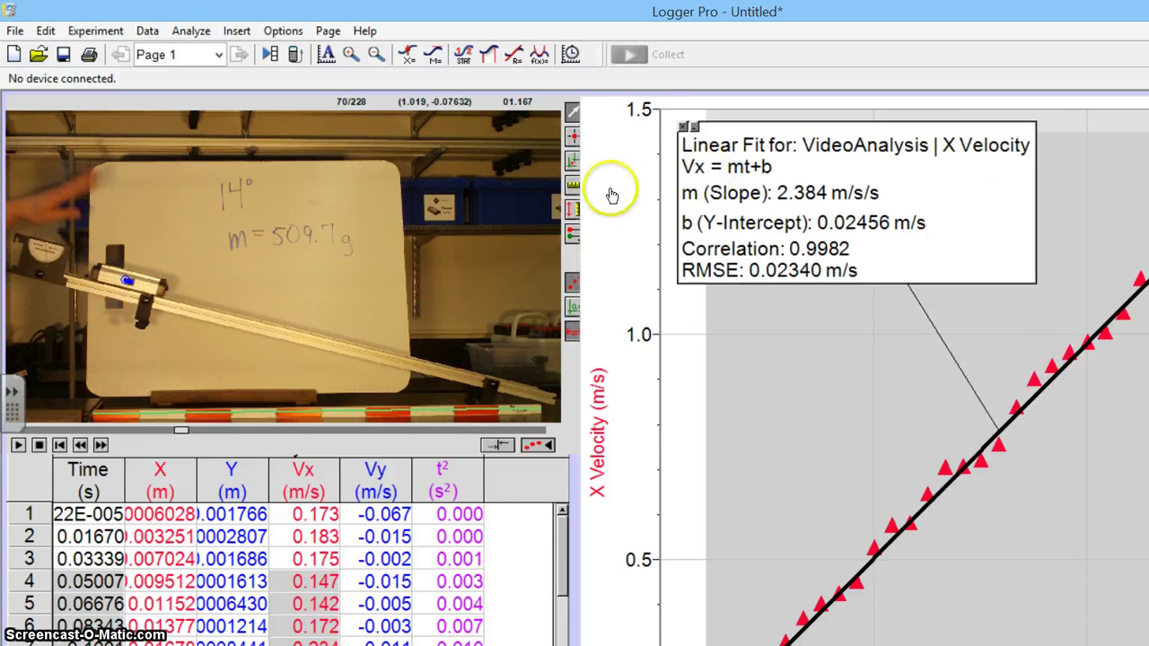
mouse_move(649, 178)
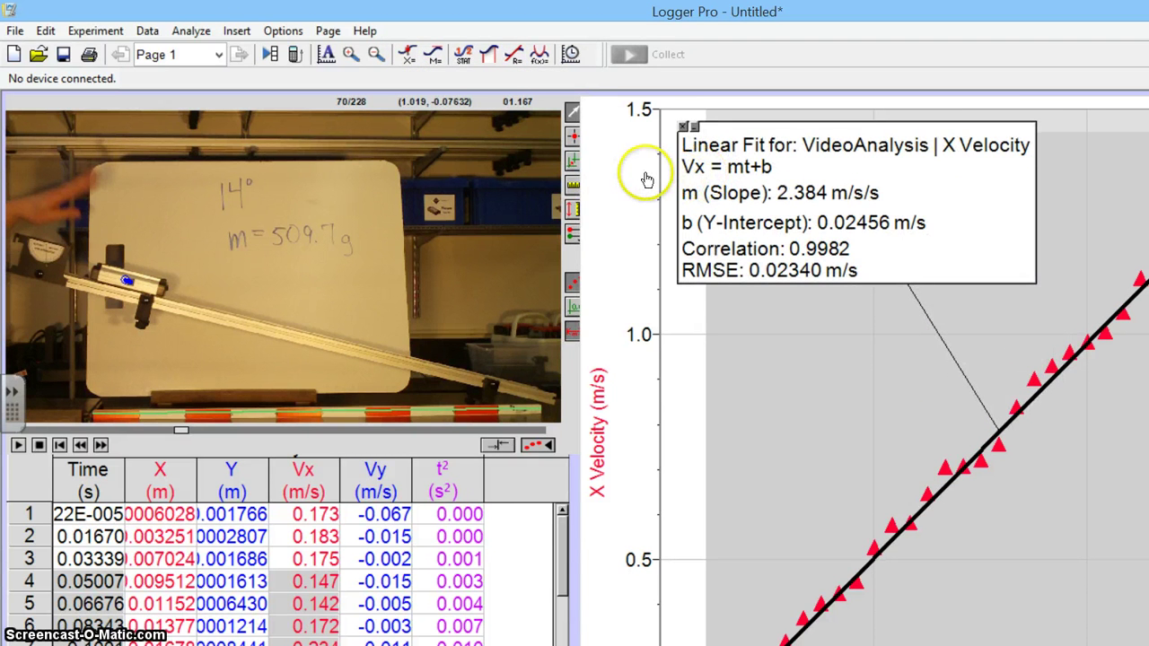
mouse_move(634, 208)
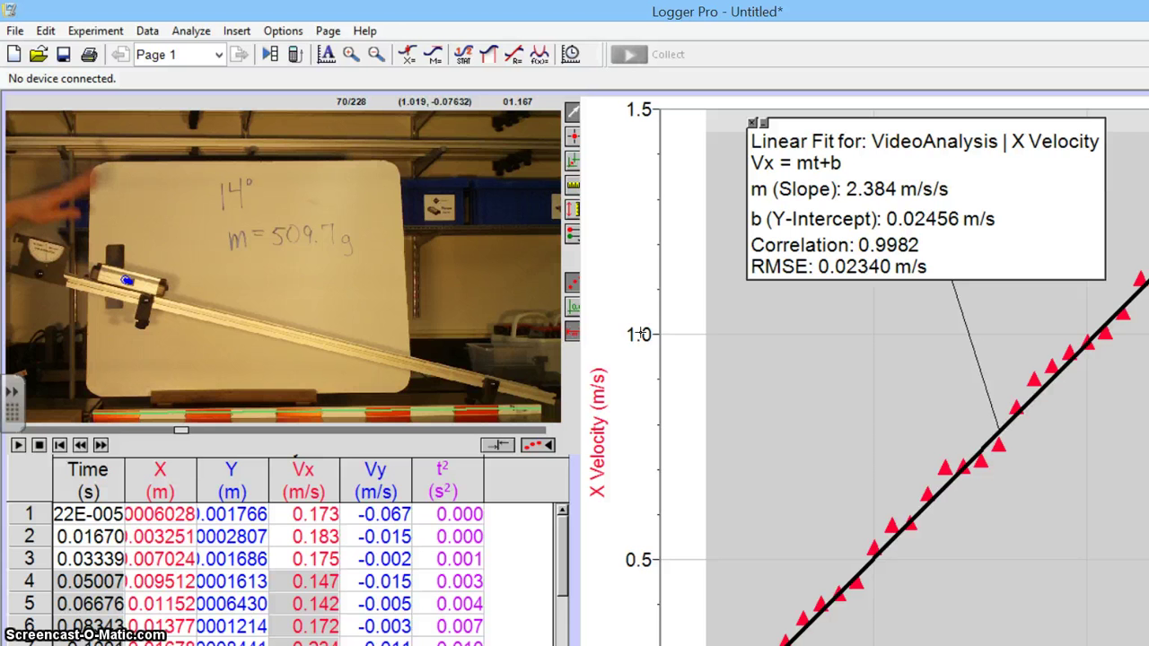
mouse_move(693, 467)
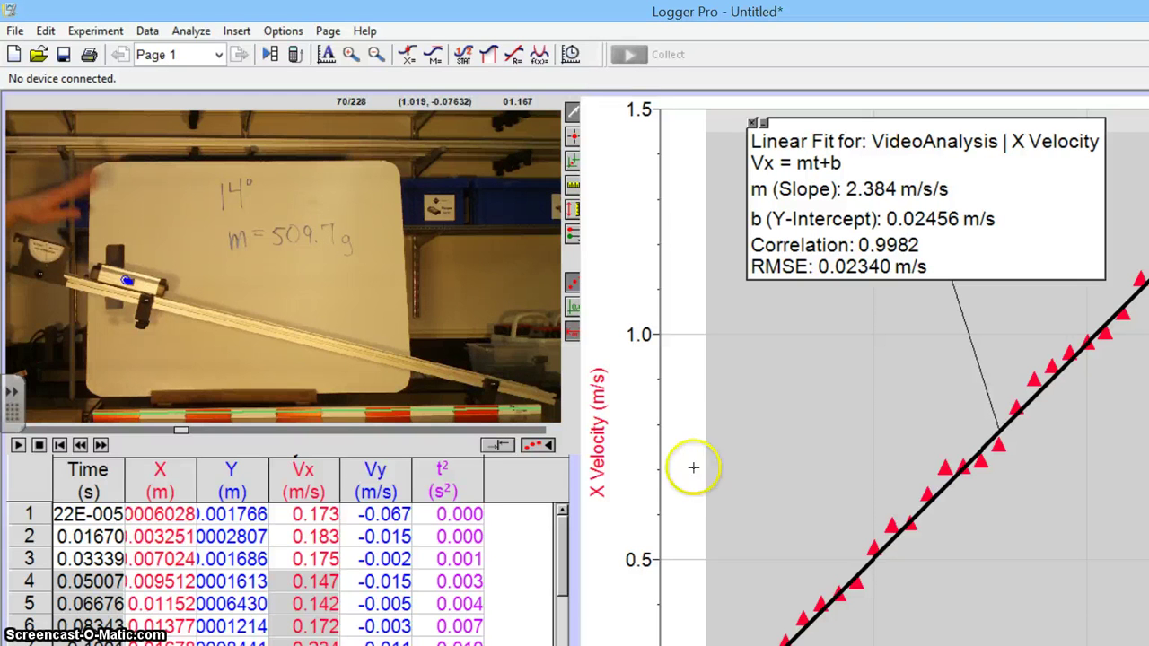
mouse_move(914, 319)
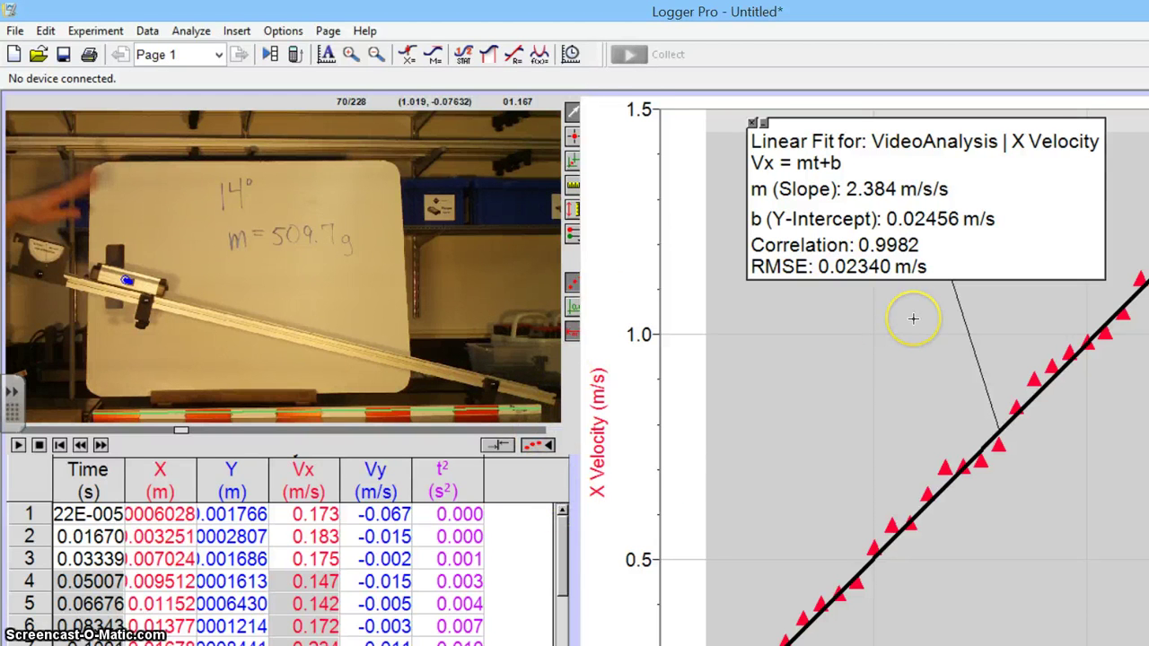
mouse_move(914, 319)
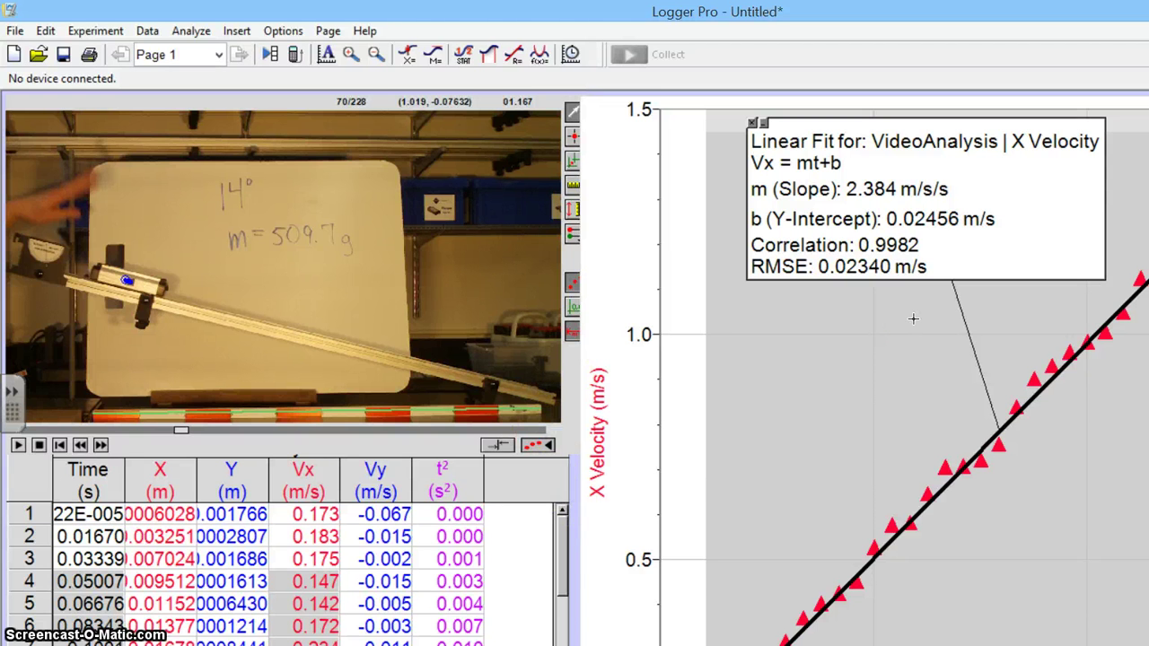